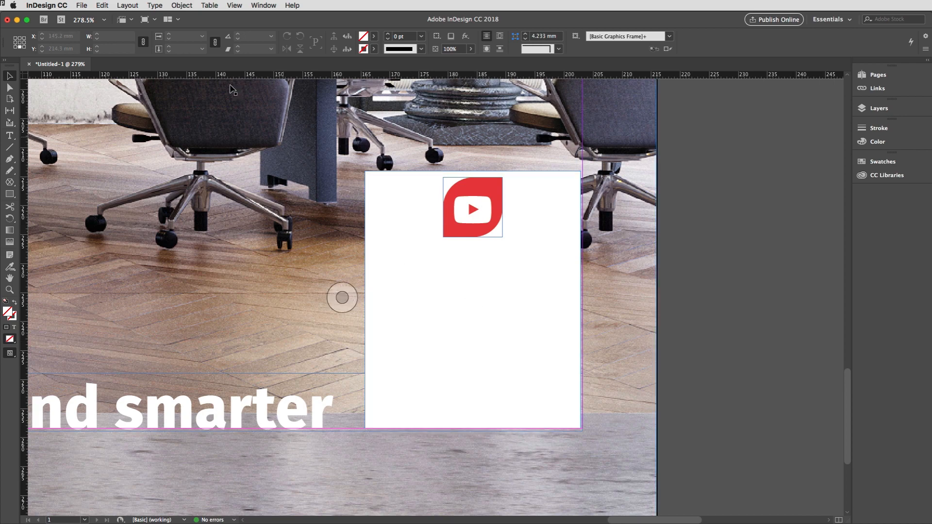
# Step: Open the Object menu to reach the Generate QR Code command
pyautogui.click(181, 5)
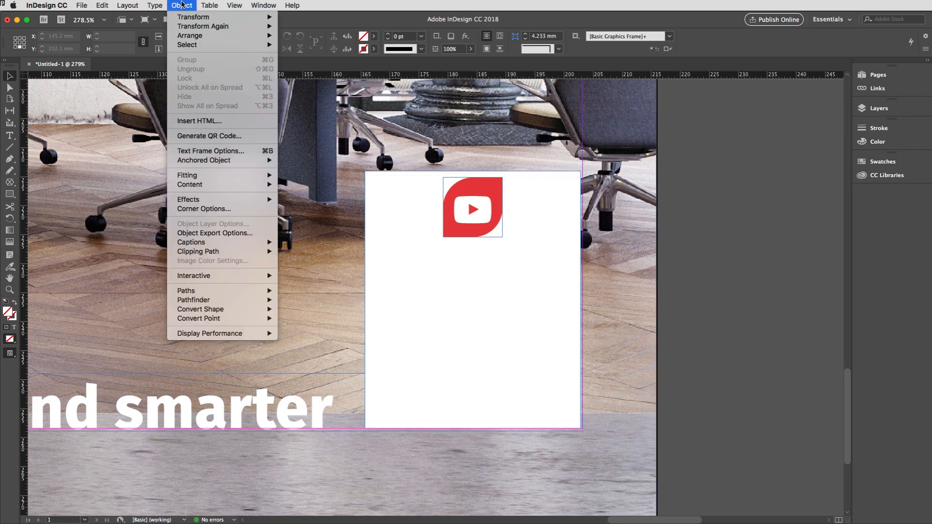
pyautogui.moveTo(209, 135)
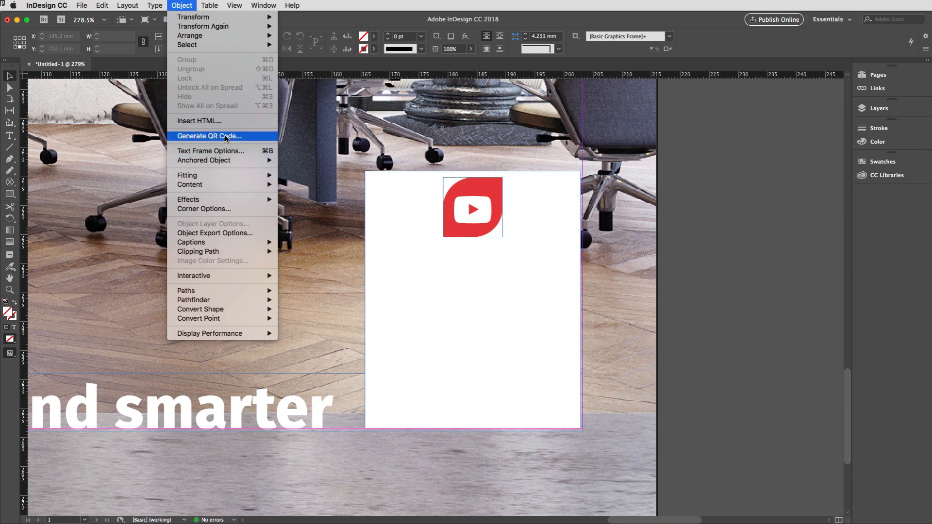
pyautogui.click(209, 136)
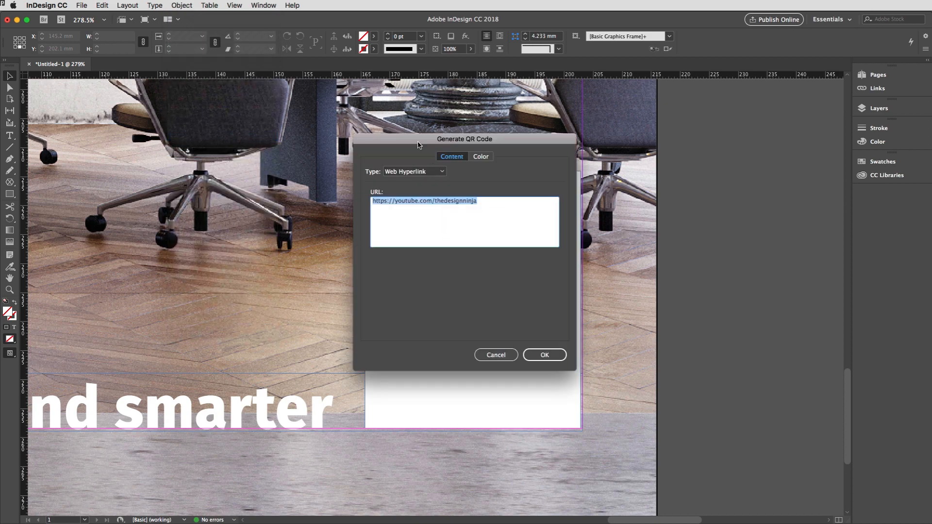
pyautogui.moveTo(465, 138); pyautogui.dragTo(452, 113)
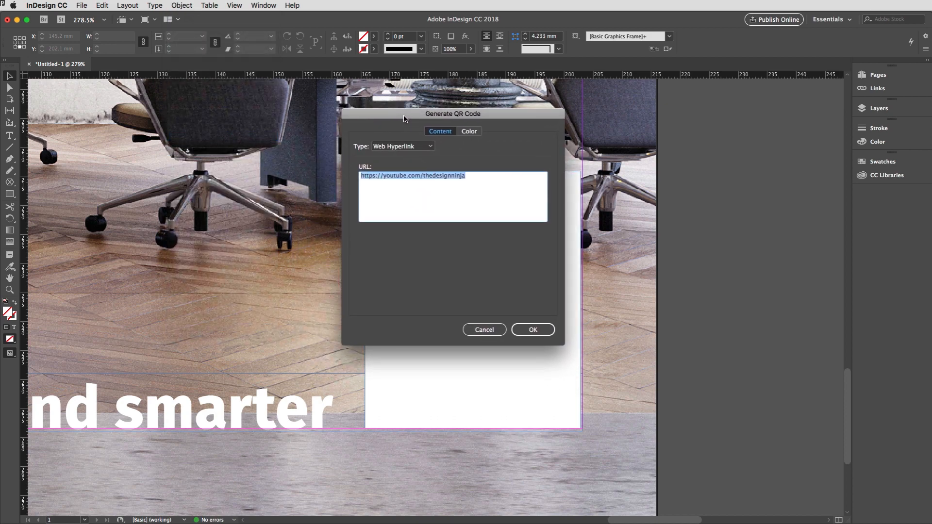
pyautogui.click(402, 146)
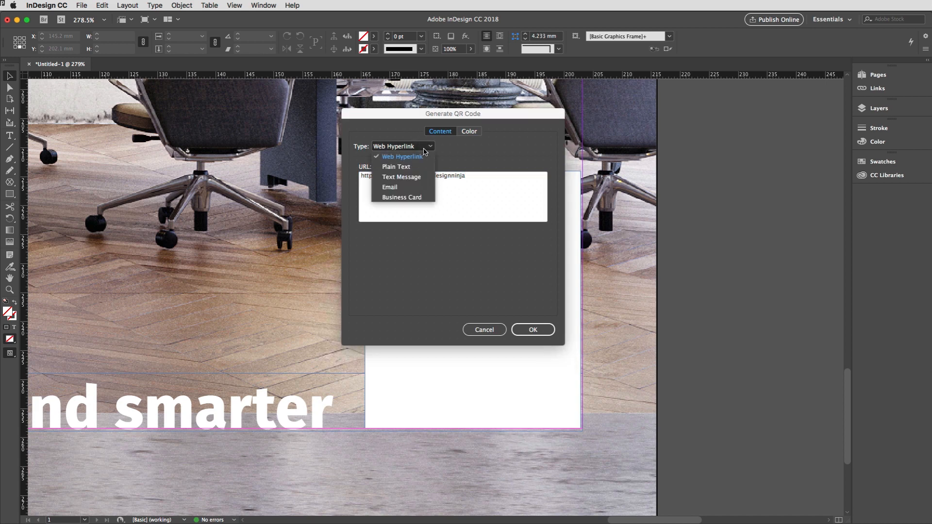
pyautogui.moveTo(412, 166)
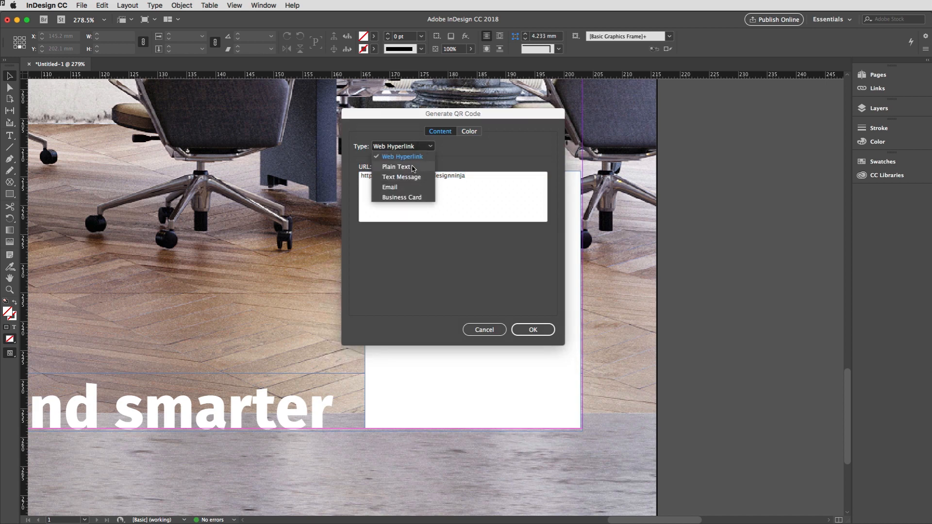
pyautogui.click(402, 145)
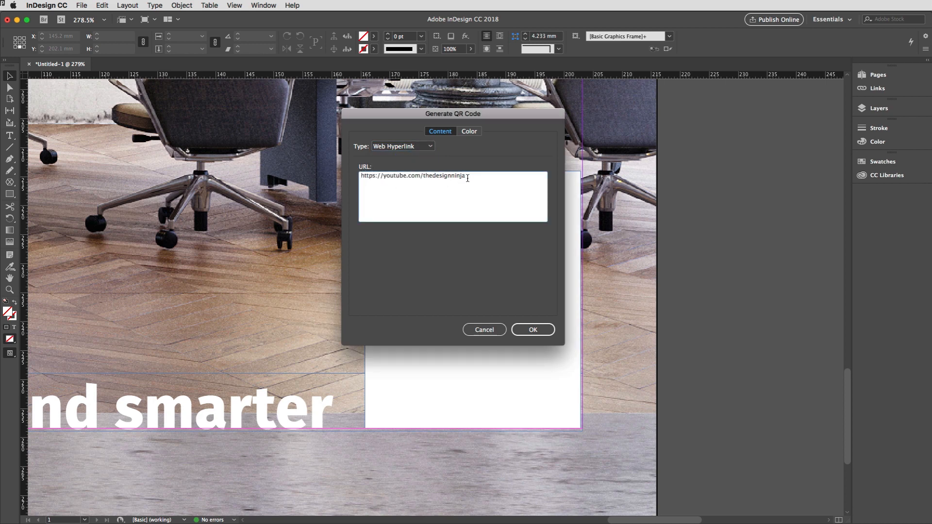
pyautogui.click(532, 329)
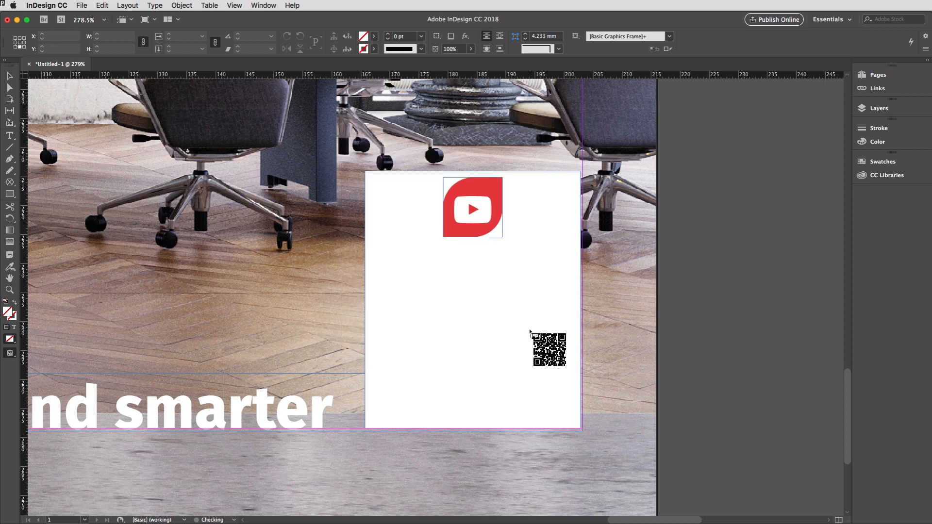
# Step: Place the QR code as a large frame below the YouTube logo
pyautogui.moveTo(548, 349); pyautogui.dragTo(694, 199)
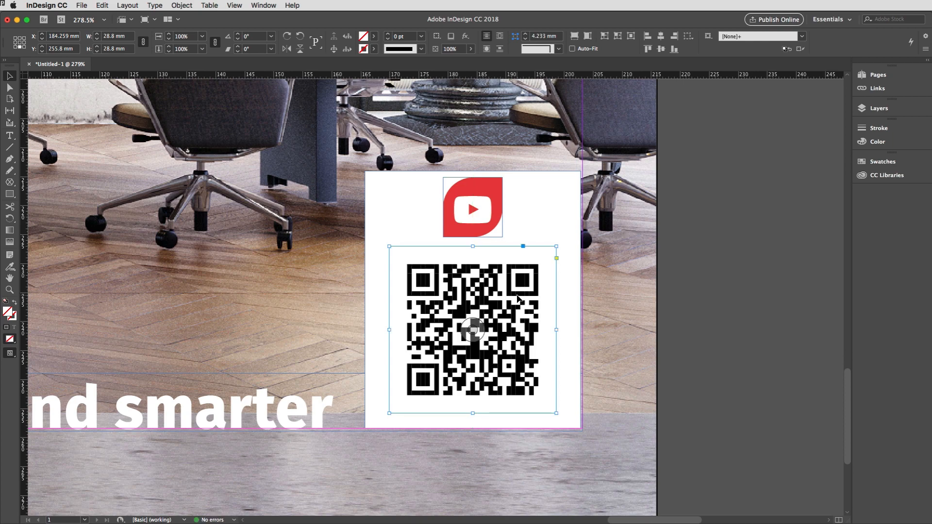
pyautogui.moveTo(516, 364)
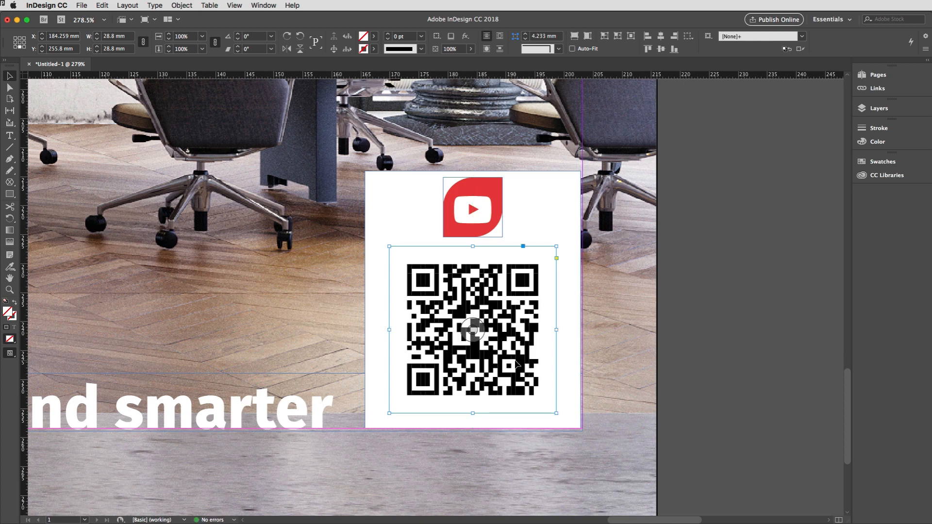
pyautogui.moveTo(517, 347)
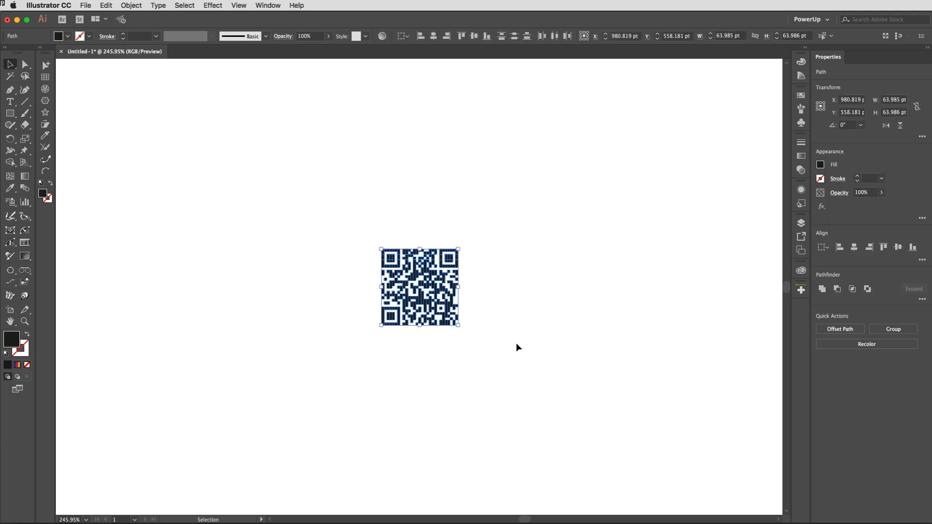
pyautogui.moveTo(466, 308)
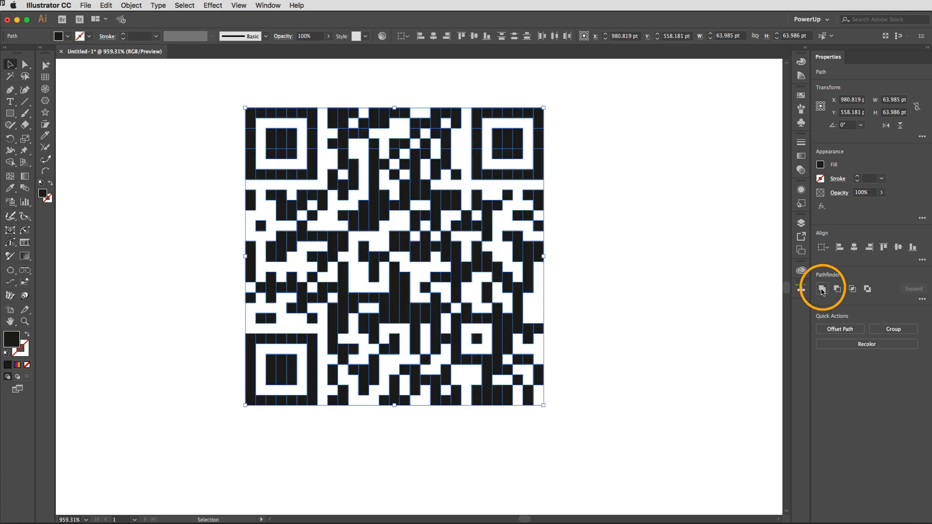
# Step: Unite the pasted QR code's squares using Pathfinder in Illustrator
pyautogui.click(821, 289)
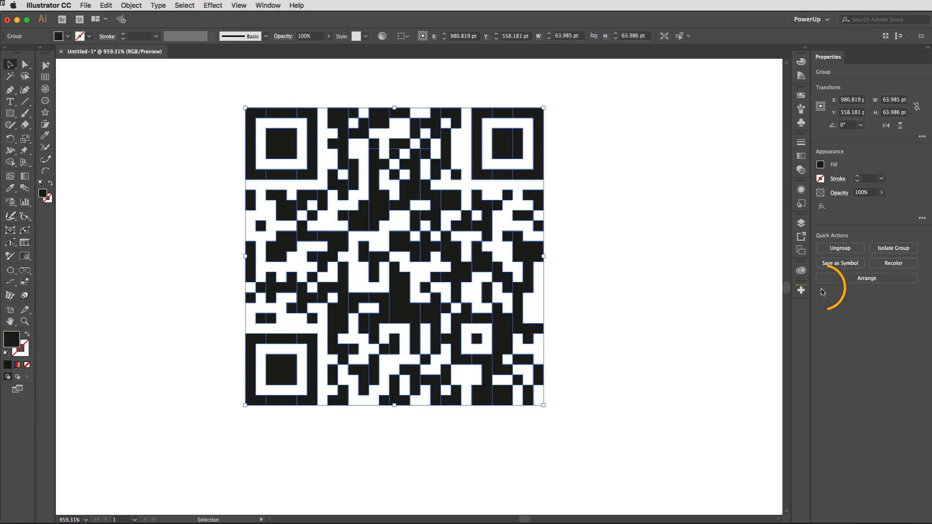
pyautogui.moveTo(678, 260)
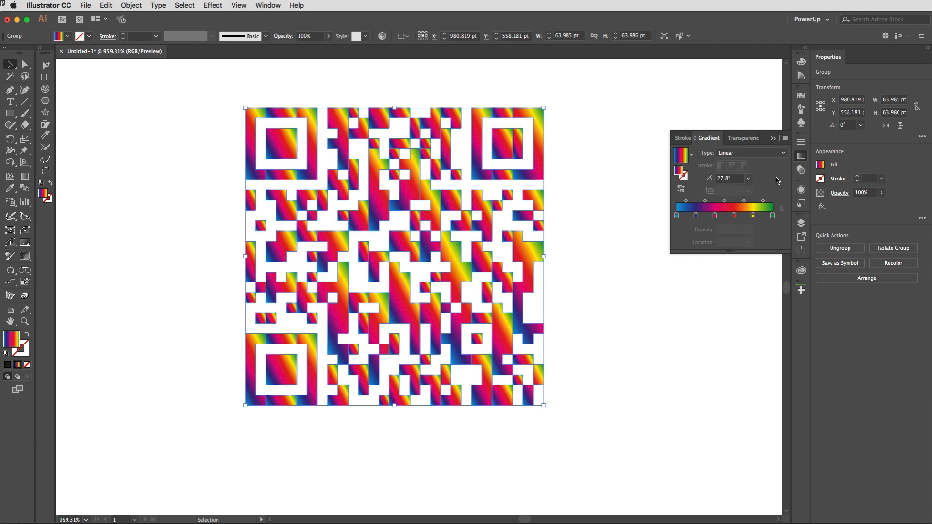
pyautogui.moveTo(617, 278)
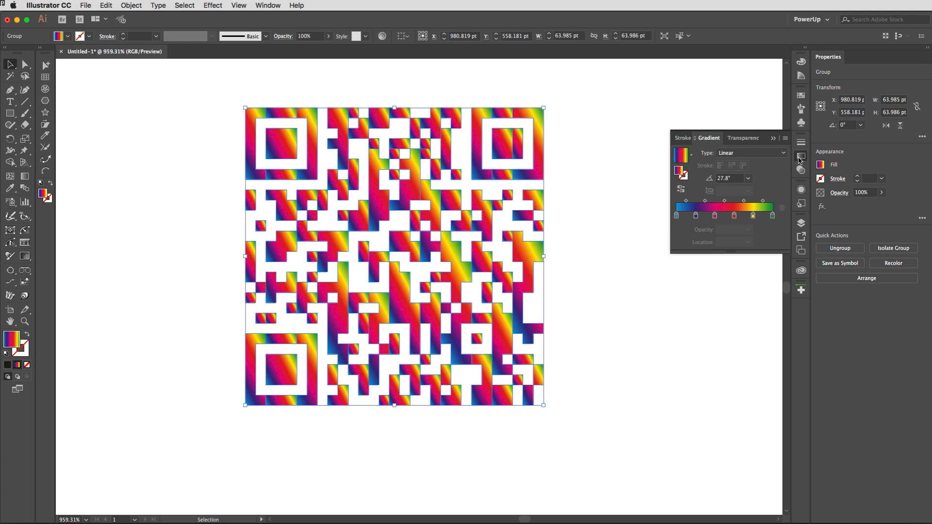
# Step: Close the Gradient panel after applying the 0° spectrum fill, then show Libraries
pyautogui.click(800, 157)
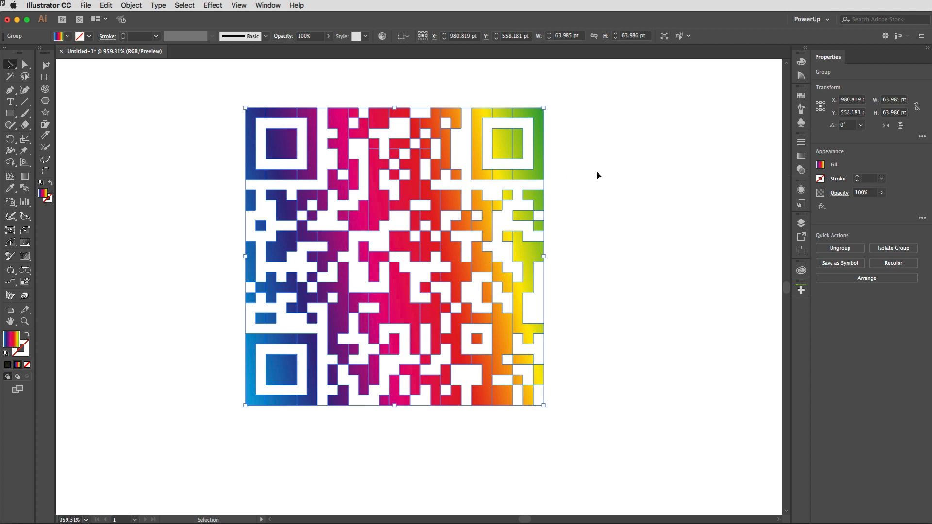
pyautogui.moveTo(568, 161)
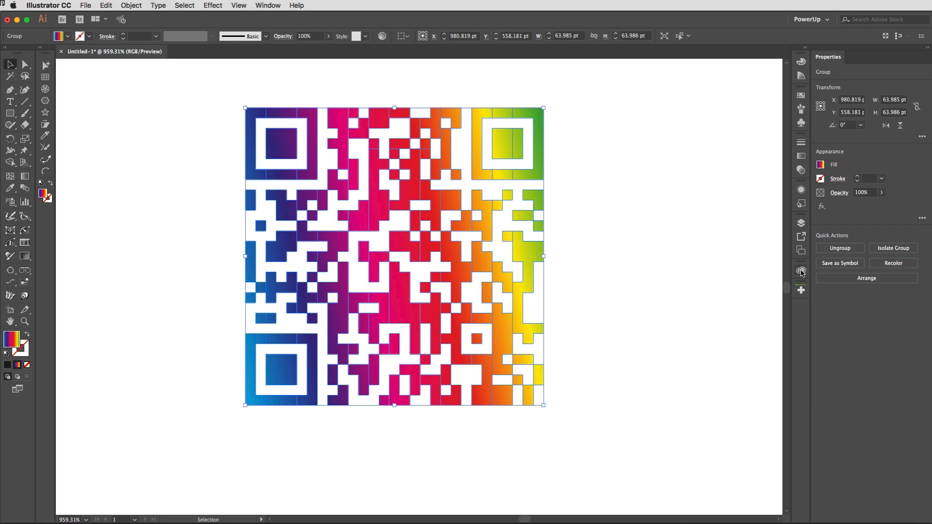
pyautogui.click(800, 271)
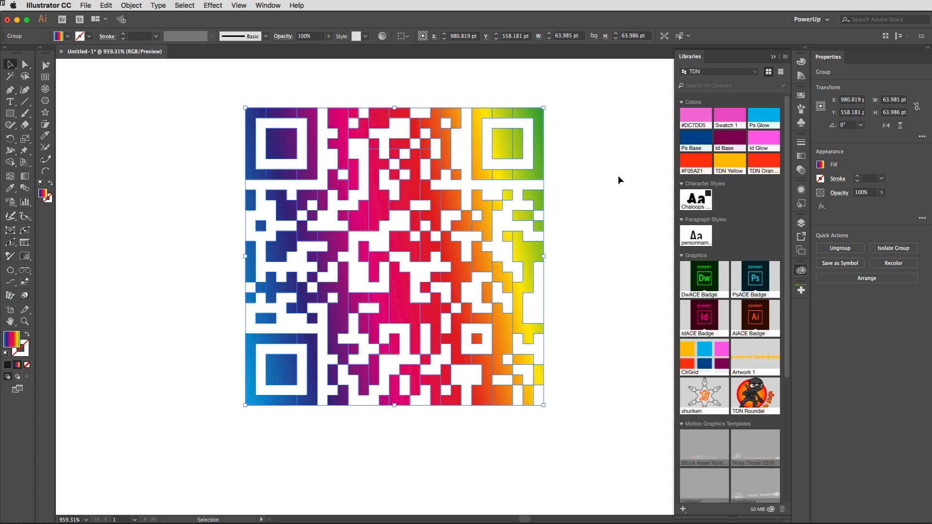